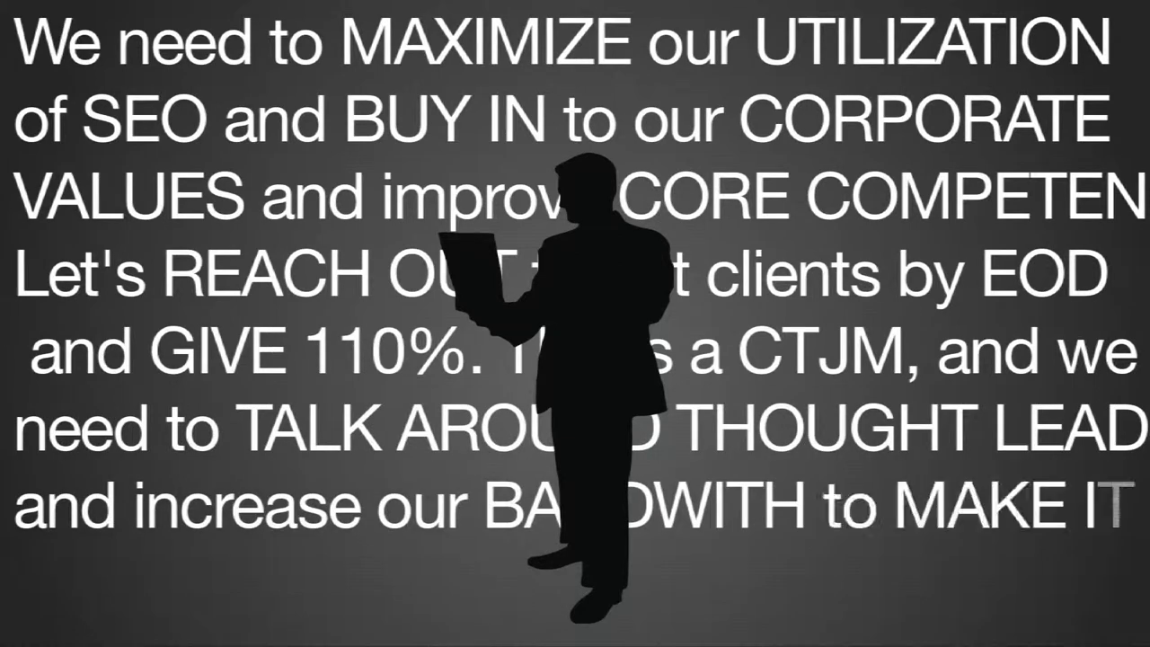
pyautogui.scroll(-3)
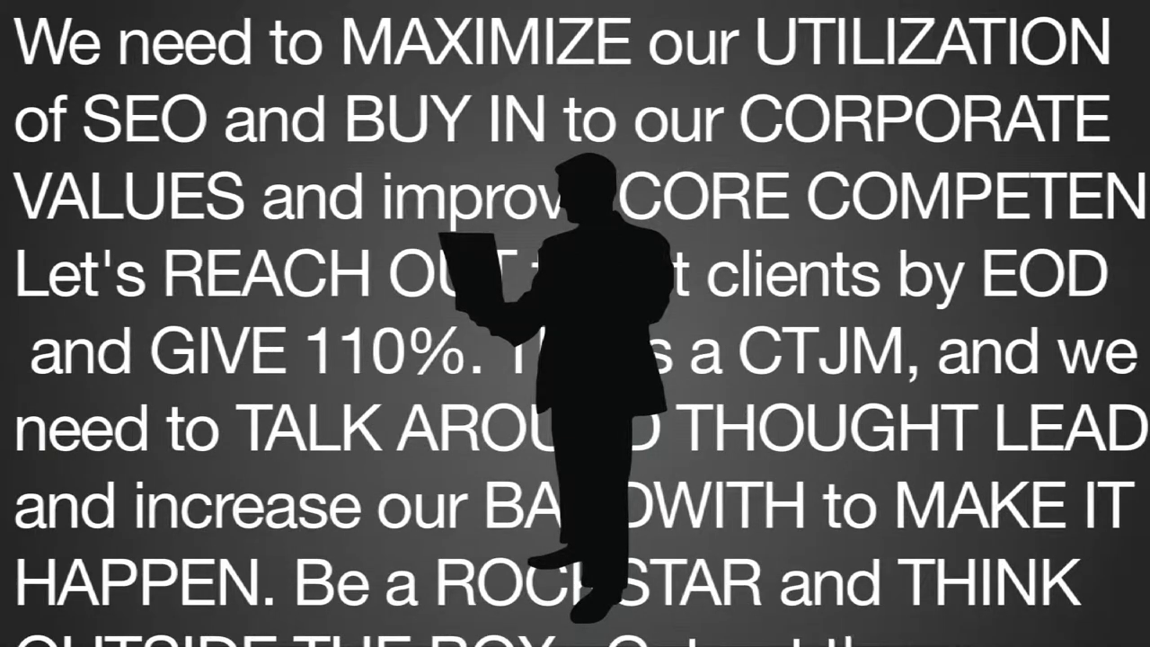